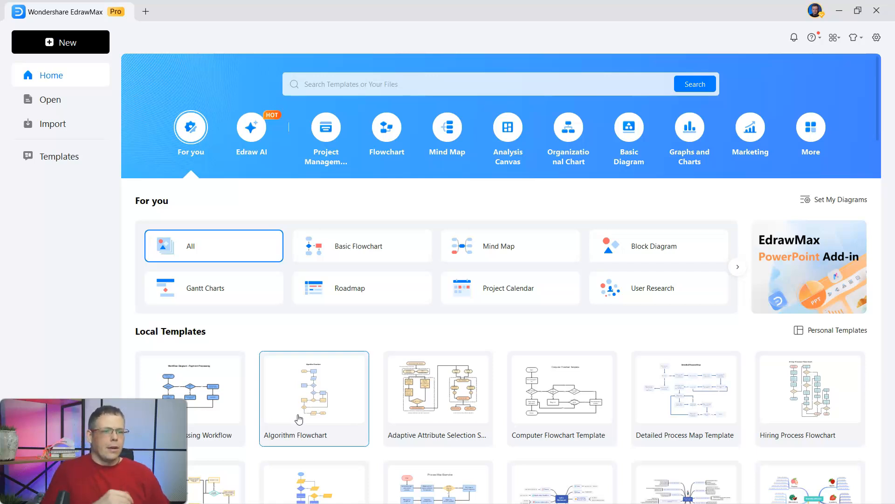
mouse_move(258, 137)
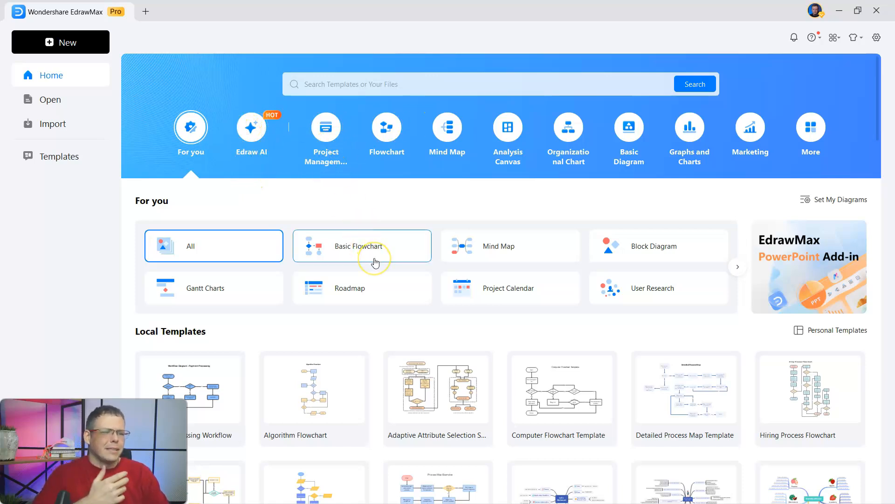
mouse_move(518, 241)
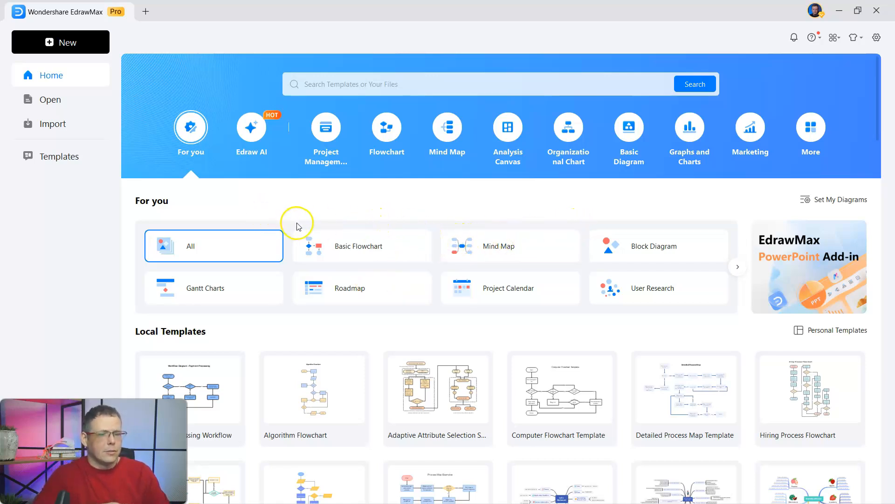
Open the Edraw AI category on the Home screen to list the AI tools
click(252, 129)
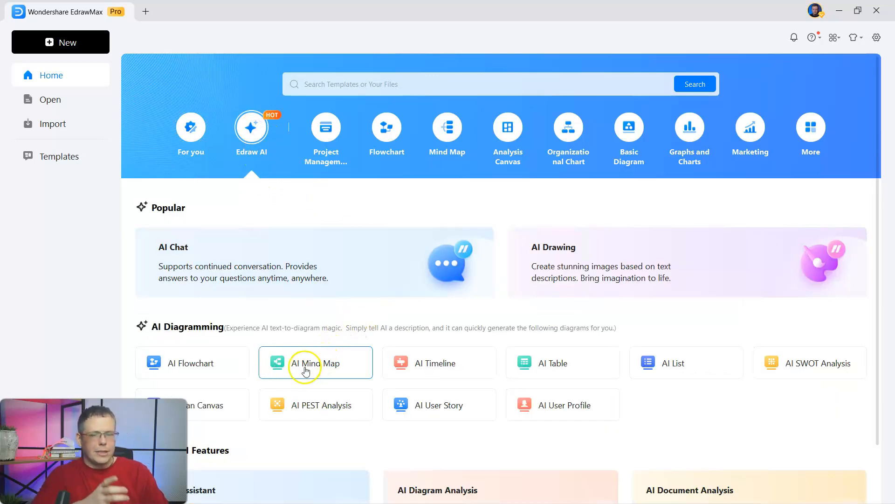
Start a new AI Mind Map drawing and browse the background images library
click(316, 363)
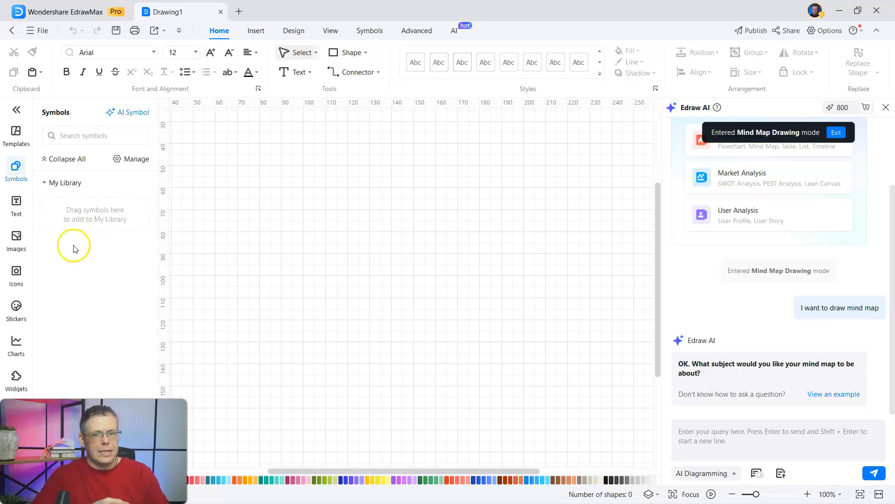
click(16, 239)
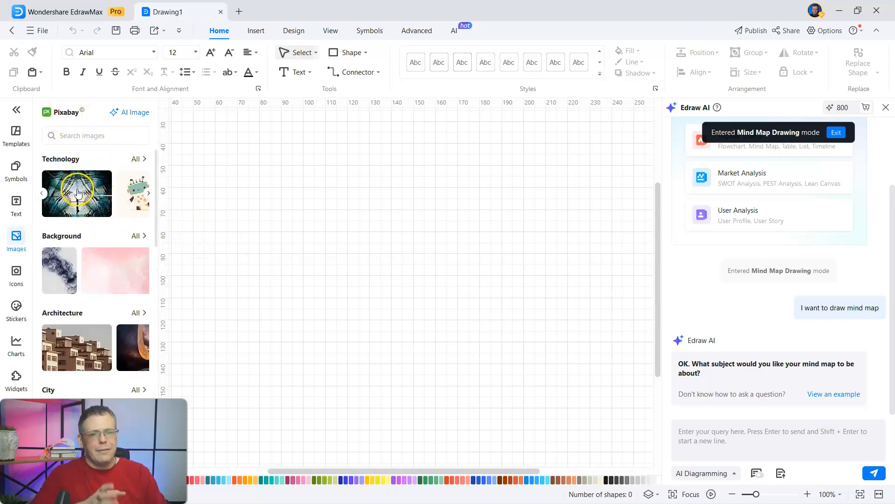
scroll(down, 3)
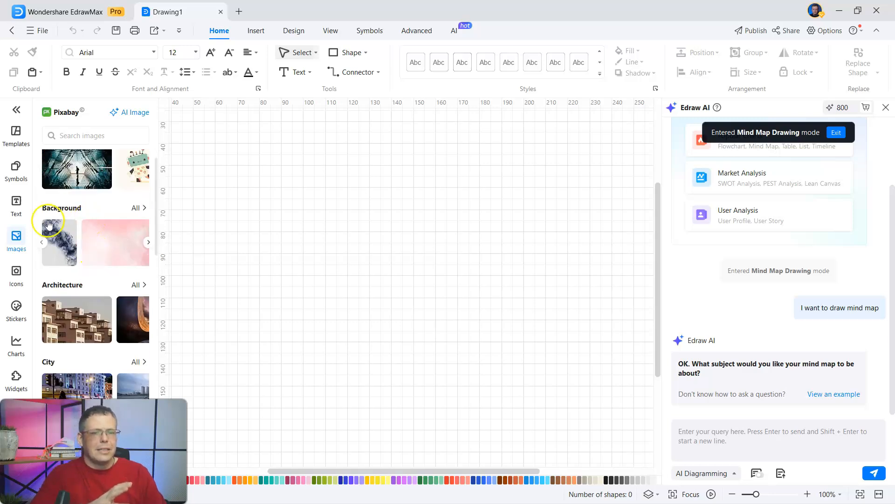
click(148, 242)
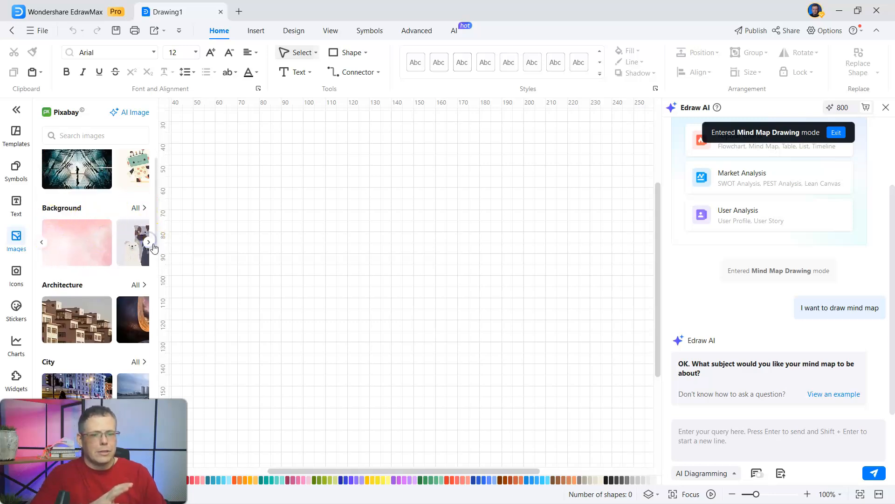
click(149, 242)
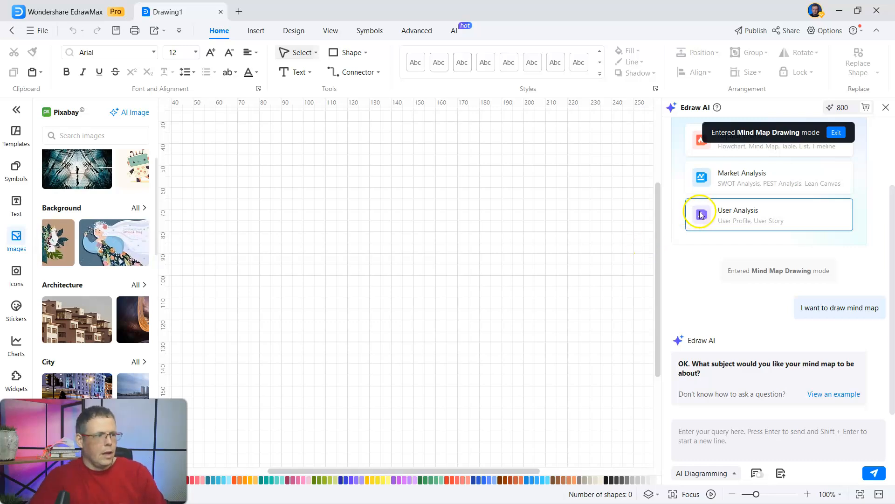
mouse_move(667, 125)
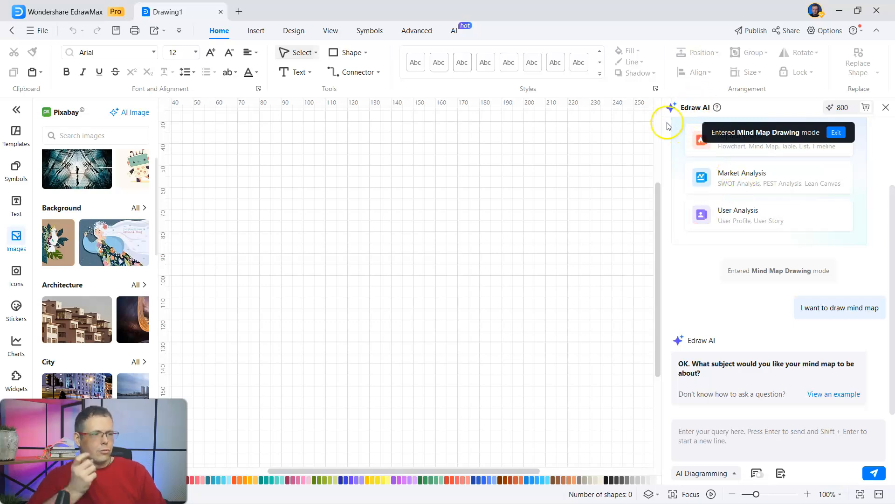
mouse_move(762, 124)
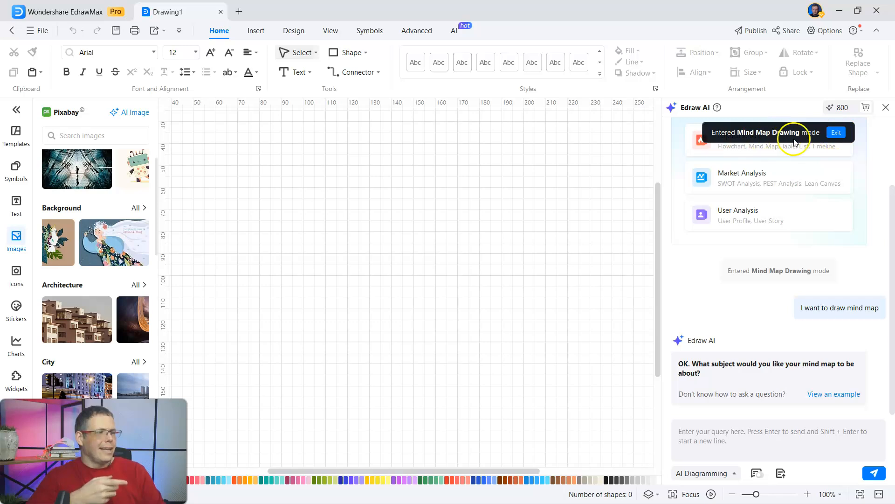
Exit mind map mode and send Edraw AI a request for an English learning course mind map
click(836, 132)
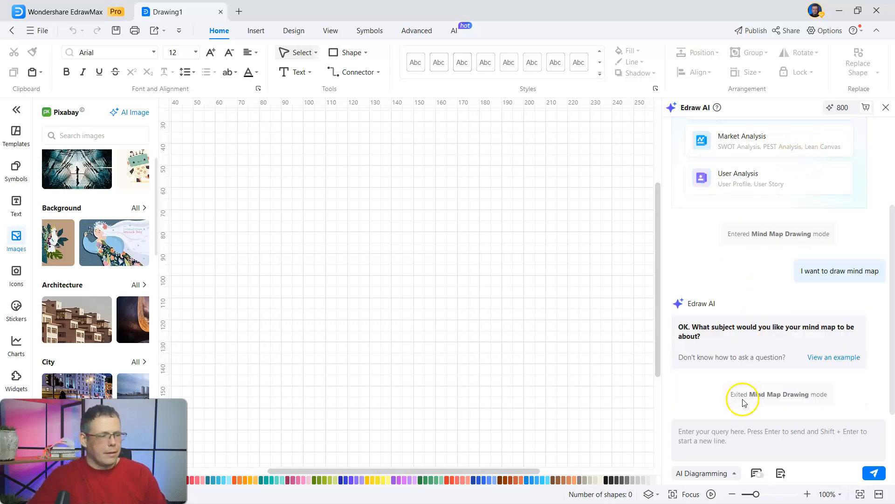
text(c)
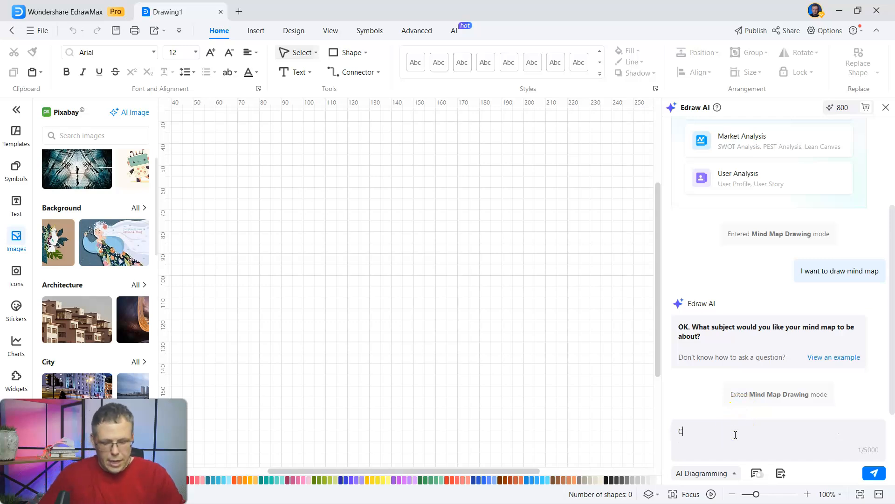
text(reate a mind map for a Egn)
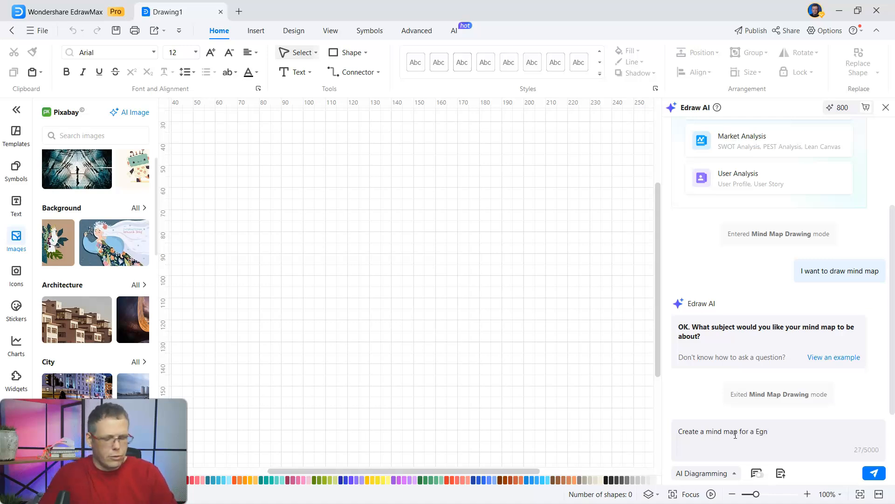
text(English)
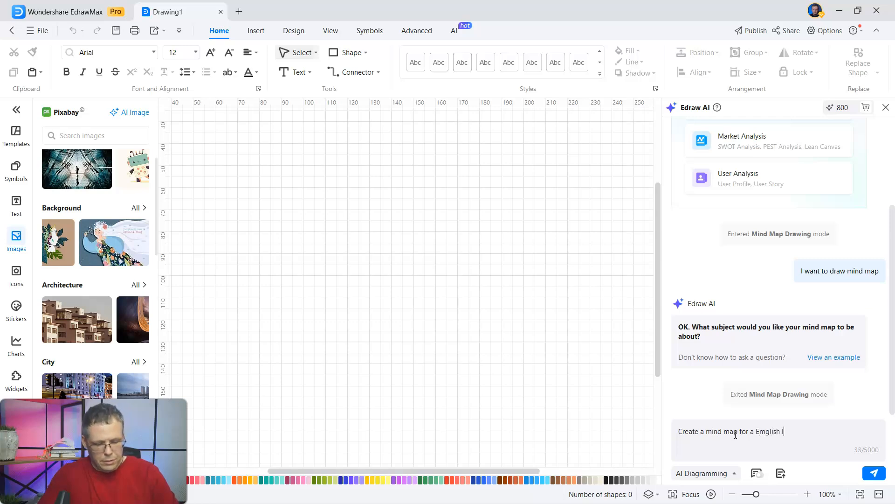
text(learning)
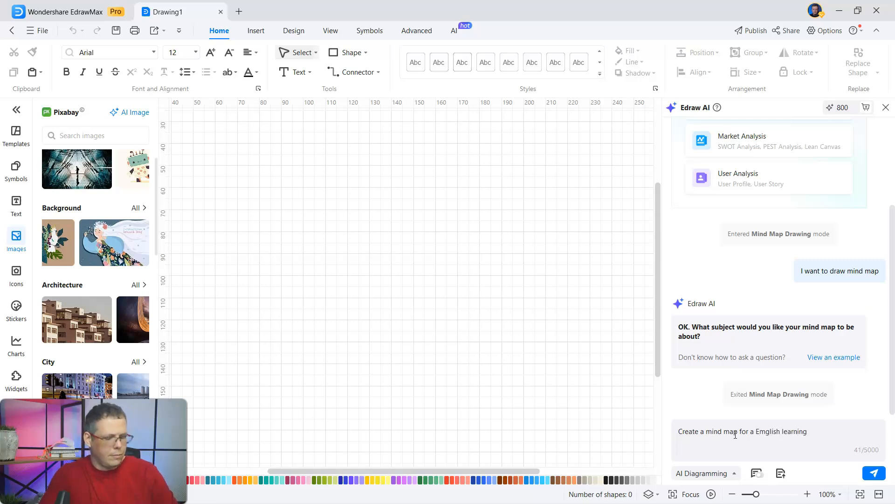
text(course)
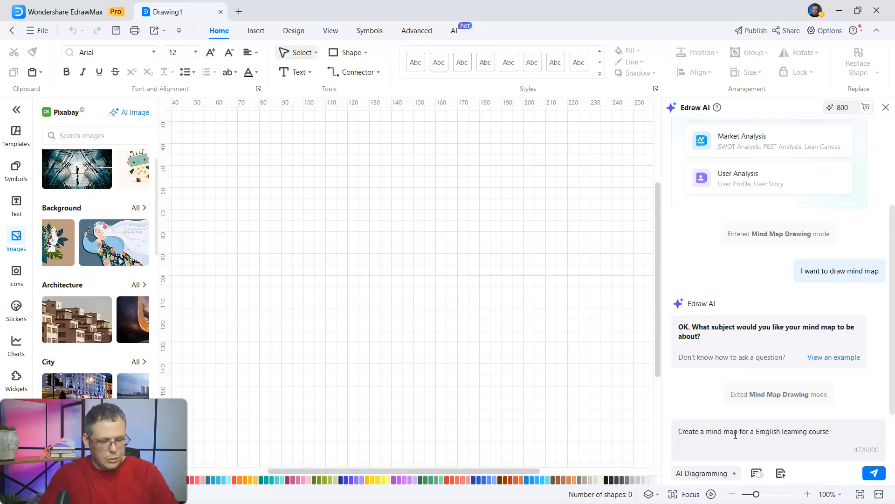
click(874, 473)
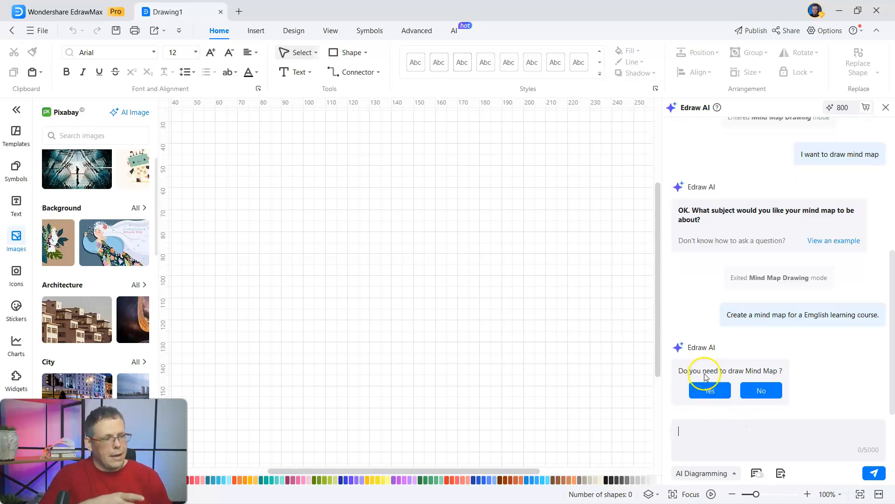
click(709, 390)
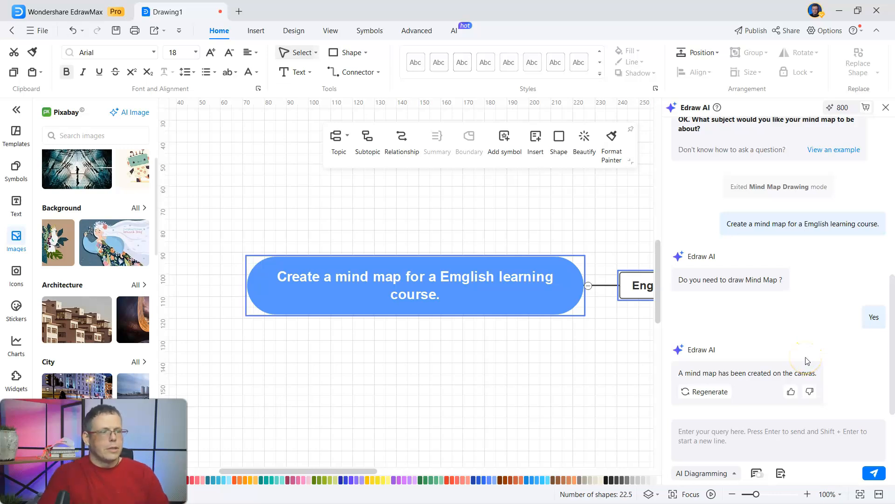
mouse_move(638, 347)
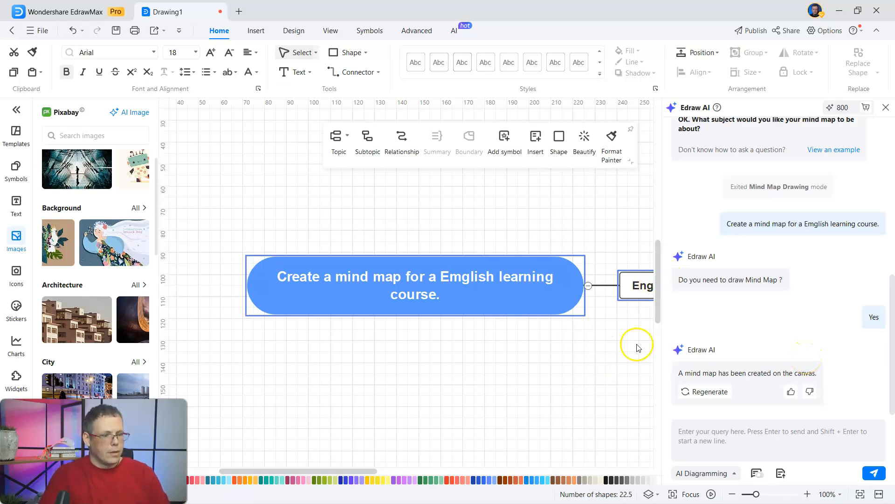
mouse_move(467, 392)
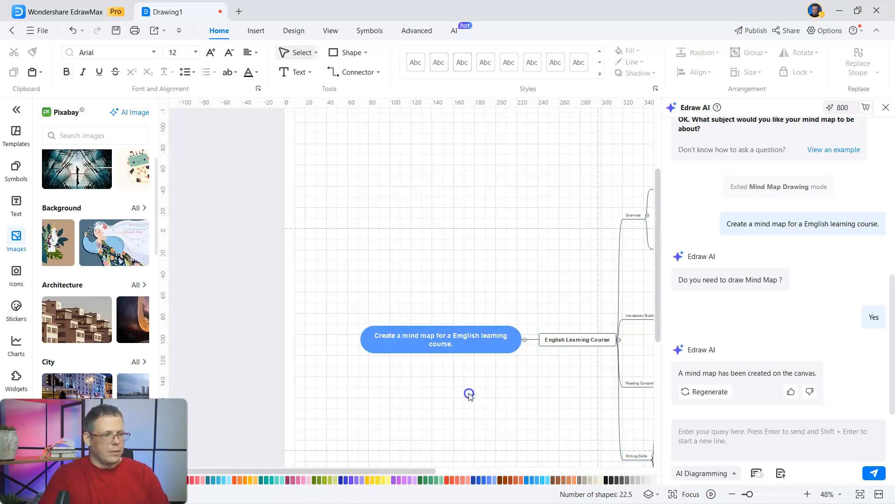
mouse_move(551, 358)
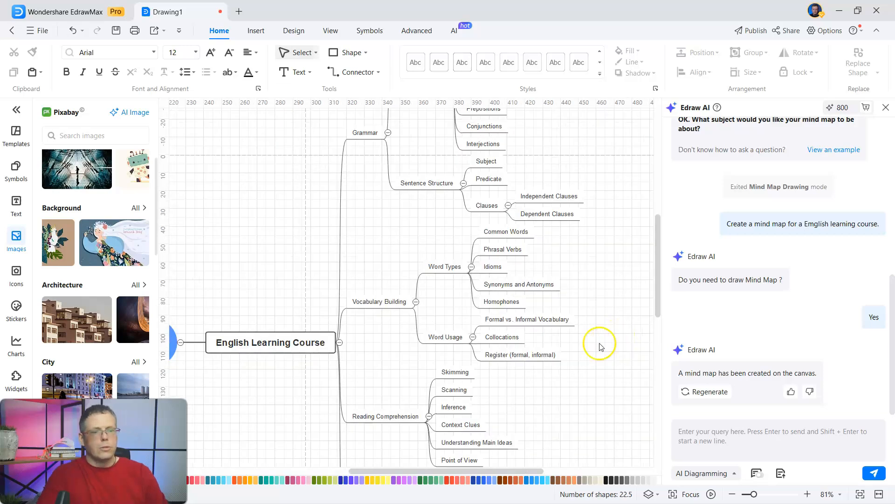
mouse_move(616, 266)
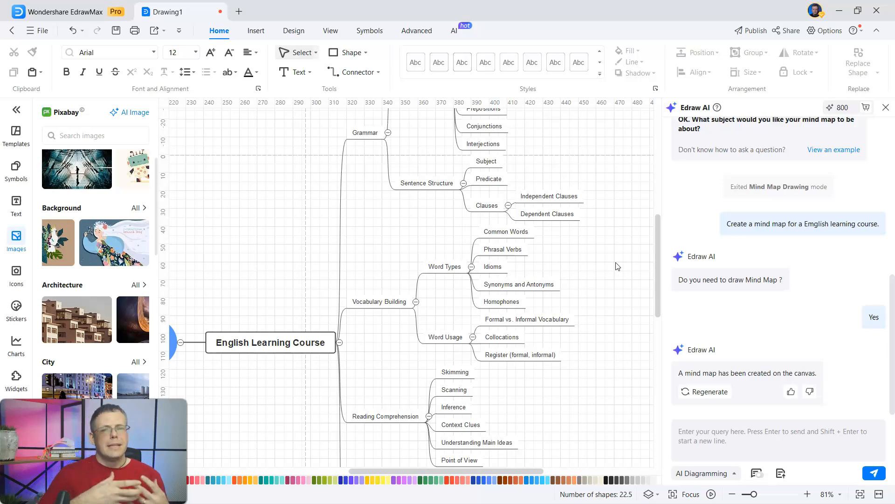
scroll(down, 3)
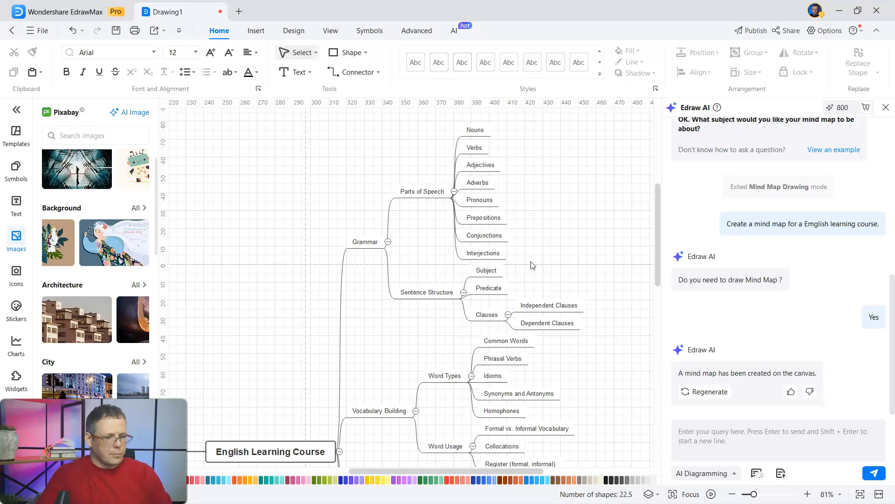
scroll(down, 3)
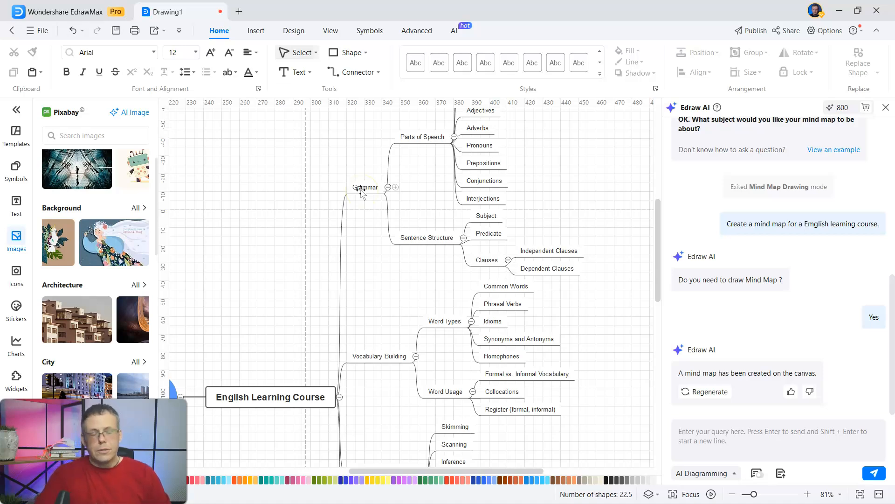
Use Edraw AI's Continue to Expand on the Parts of Speech topic
click(366, 188)
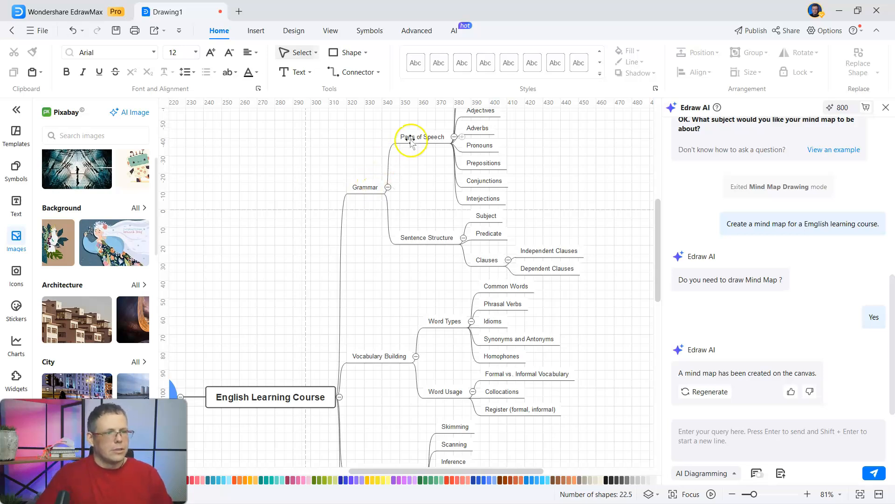
click(422, 137)
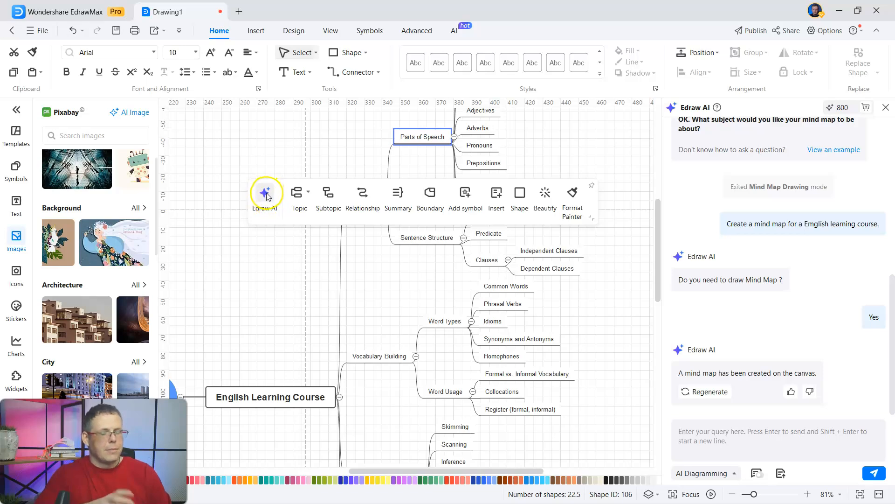
click(265, 194)
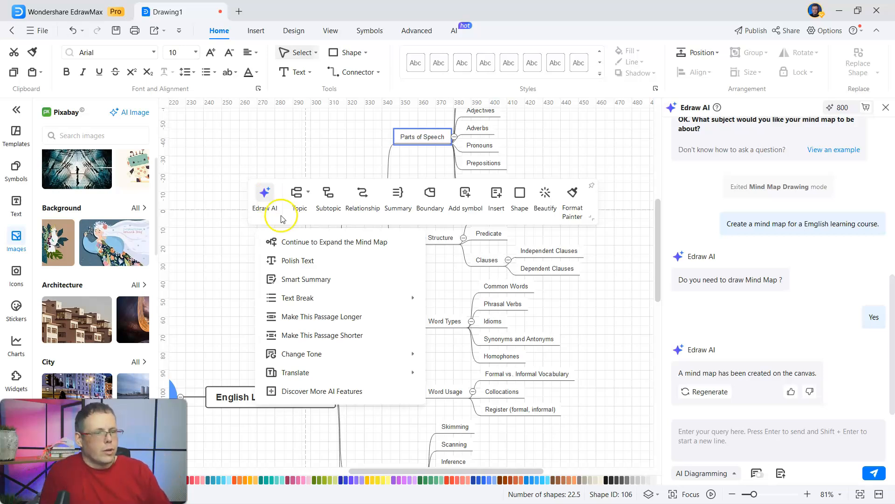
click(334, 242)
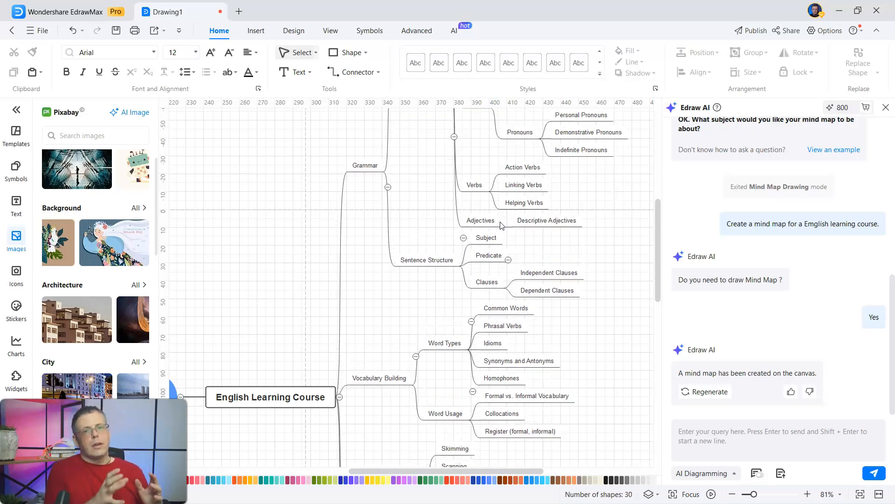
scroll(down, 3)
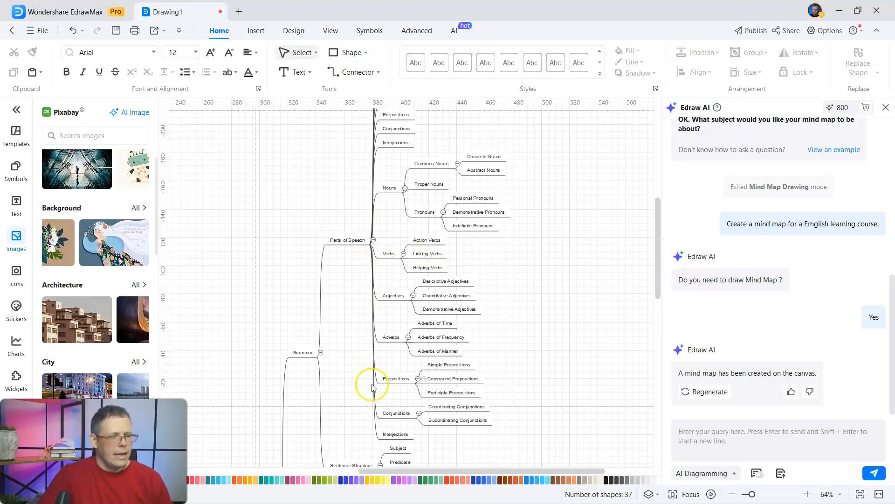
Use Edraw AI's Continue to Expand on the Verbs topic
scroll(down, 3)
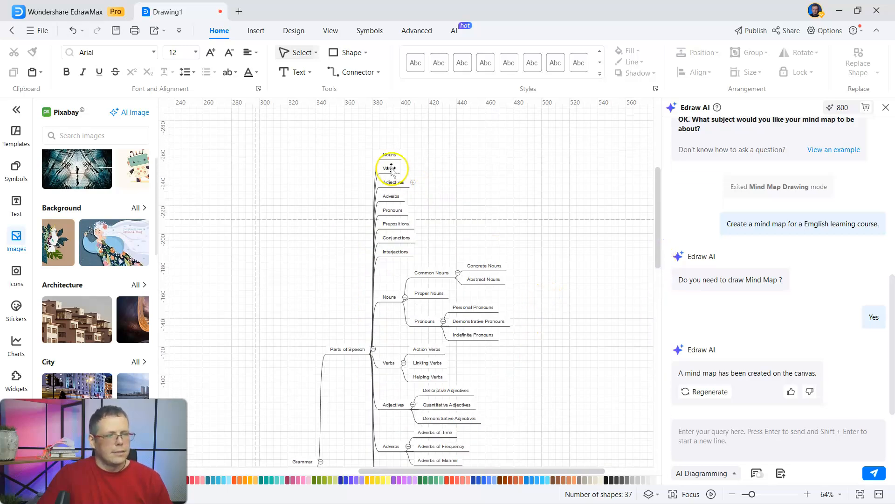
click(389, 168)
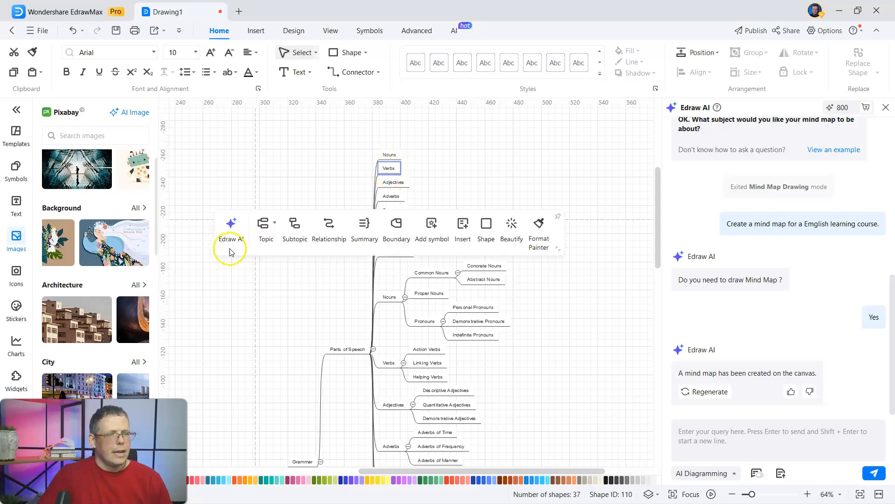
click(230, 229)
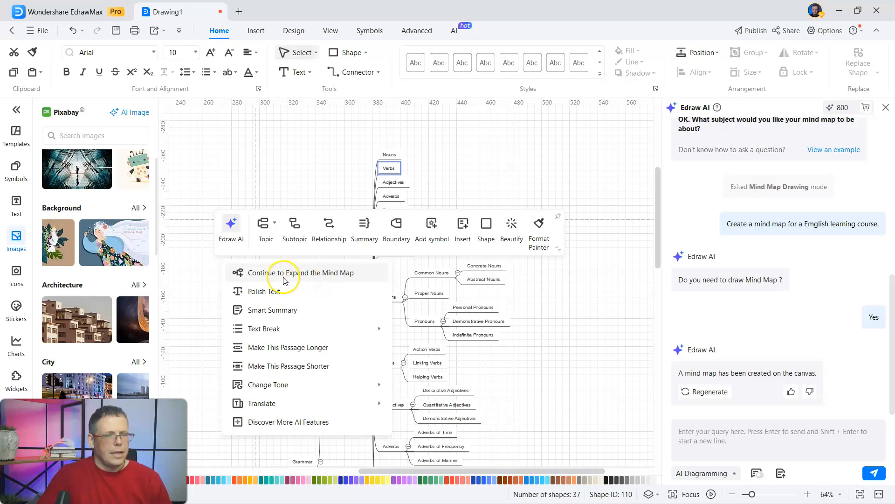
click(299, 273)
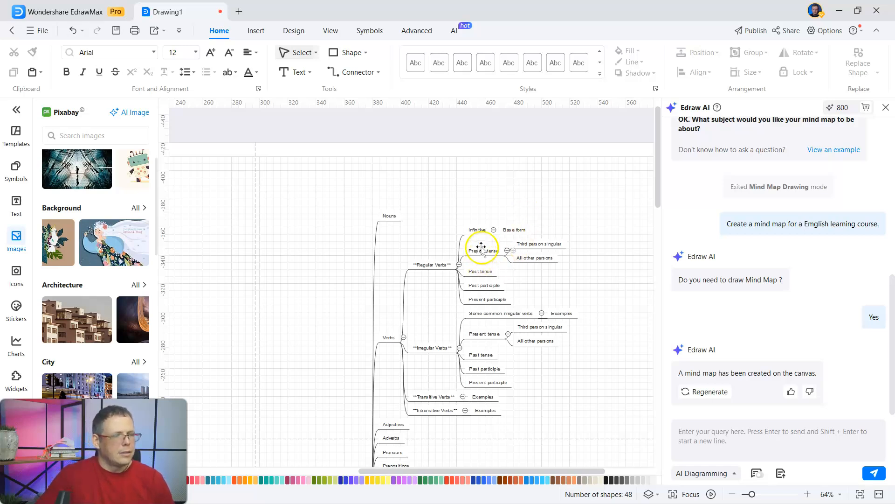
Apply an Edraw AI text action to the Present tense topic under Regular Verbs
click(483, 250)
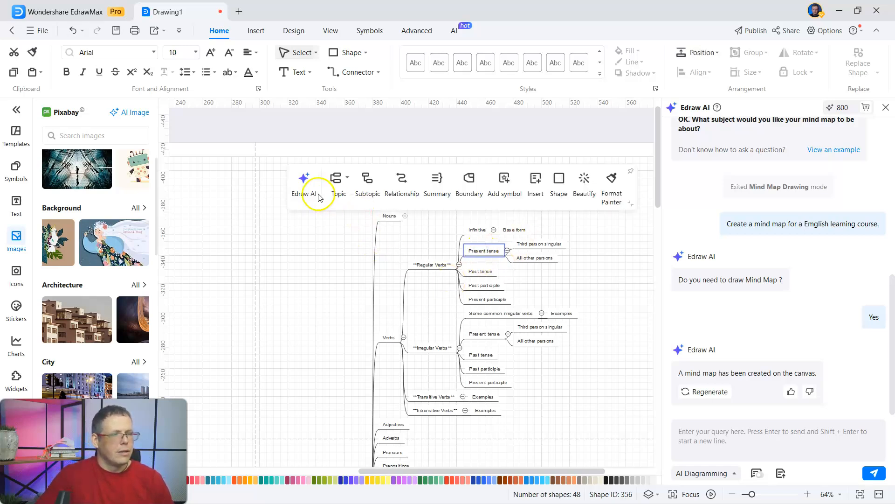
click(304, 183)
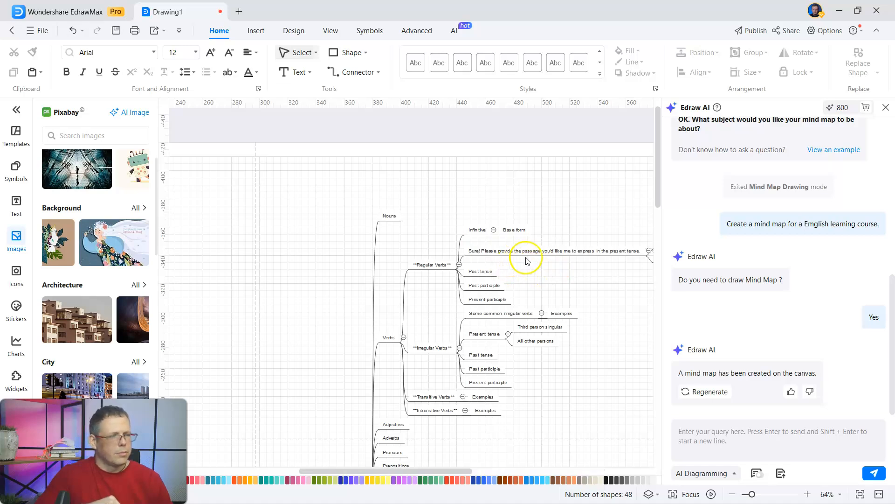
mouse_move(612, 269)
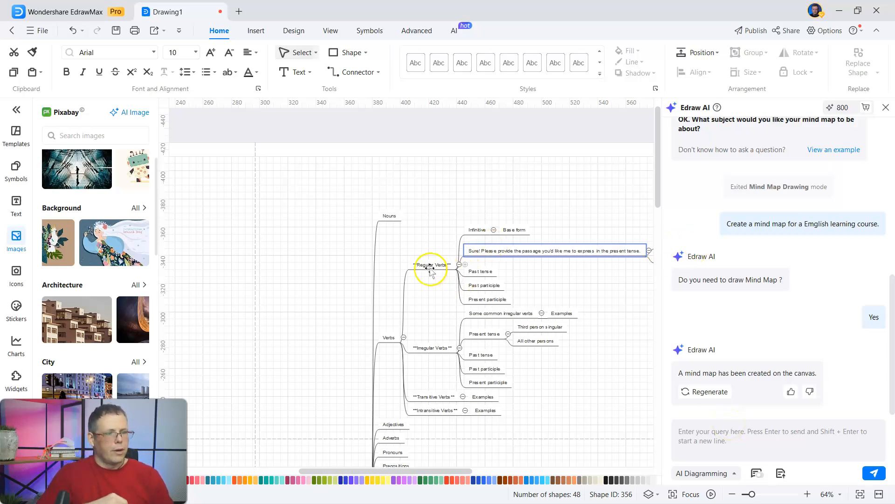
Fill the Irregular Verbs topic with red
click(431, 264)
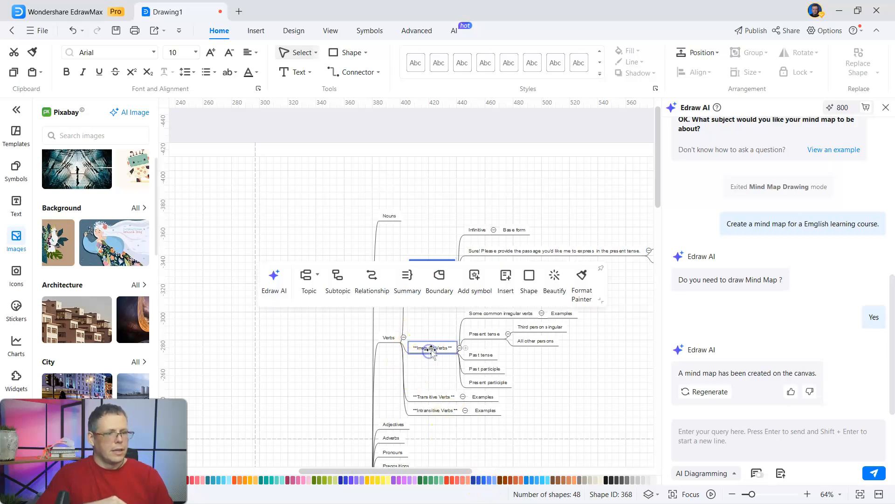
click(432, 347)
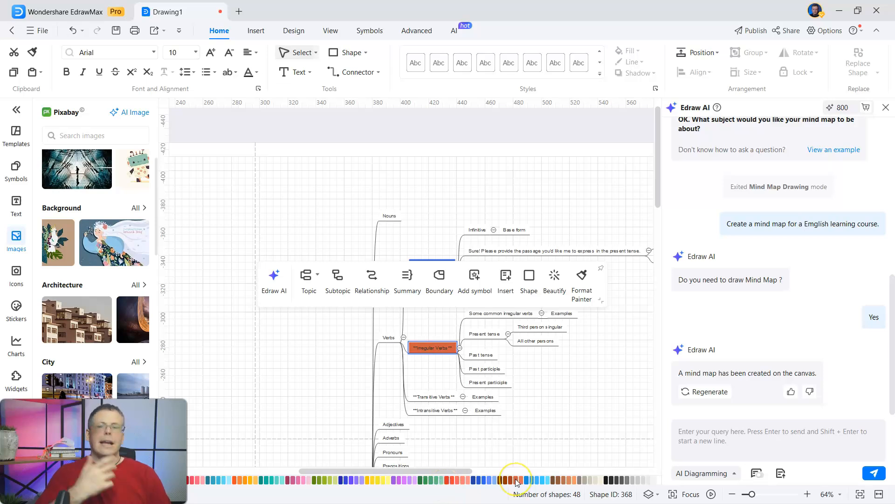
mouse_move(517, 480)
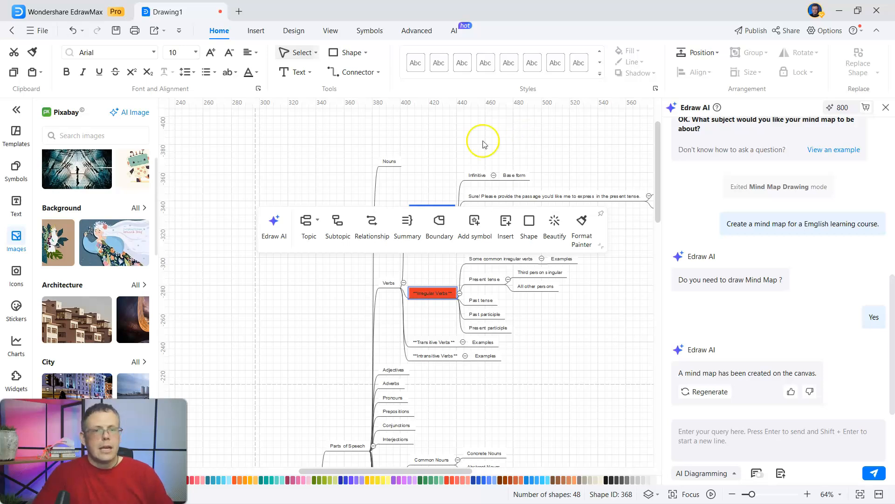
Review the File menu's export options, then open the AI Drawing text-to-image generator
click(39, 30)
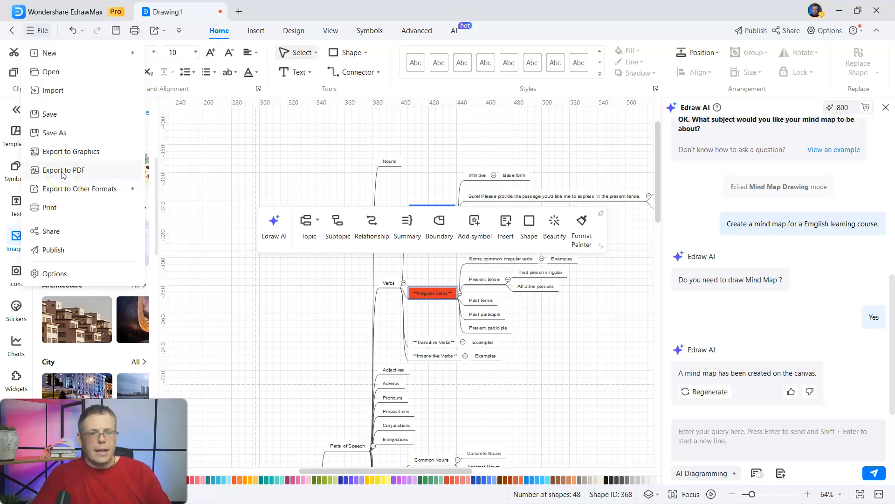
mouse_move(48, 208)
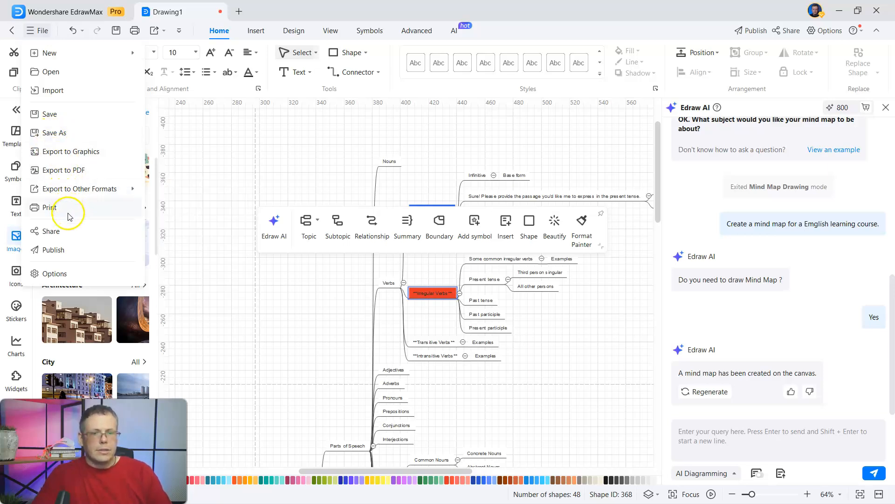
click(81, 189)
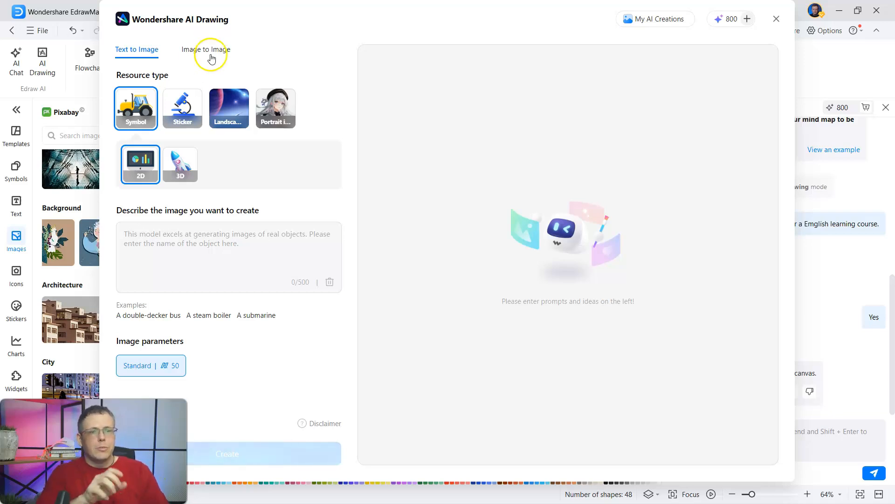
Look at the Image to Image option, then close the AI Drawing window
click(205, 48)
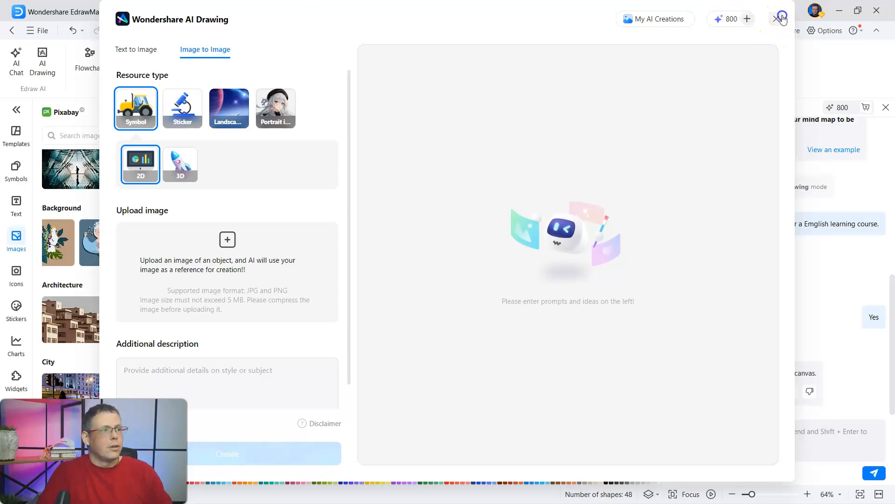
click(781, 18)
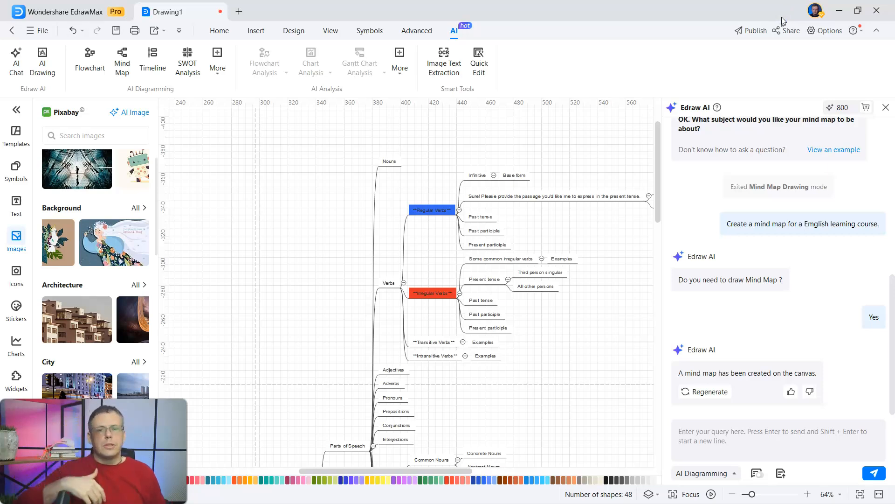